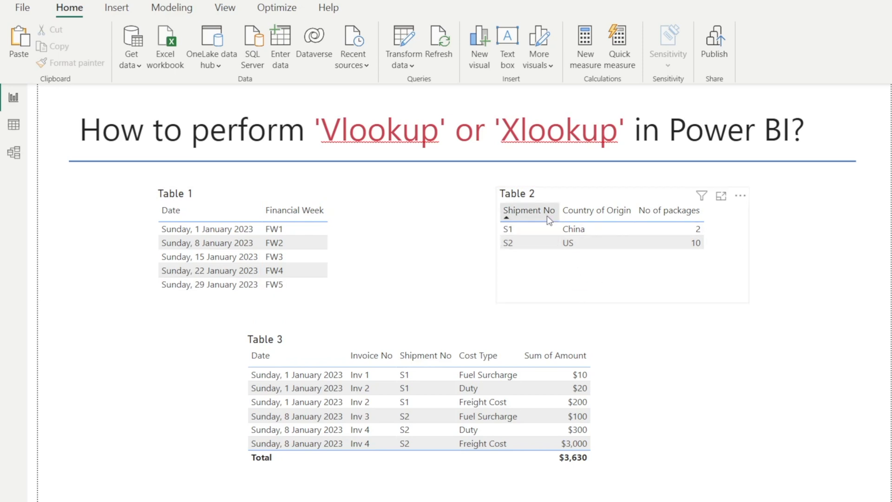
Inspect the Shipment, Invoice and Date tables in Model and Data views before opening Example 1.
left_click(596, 210)
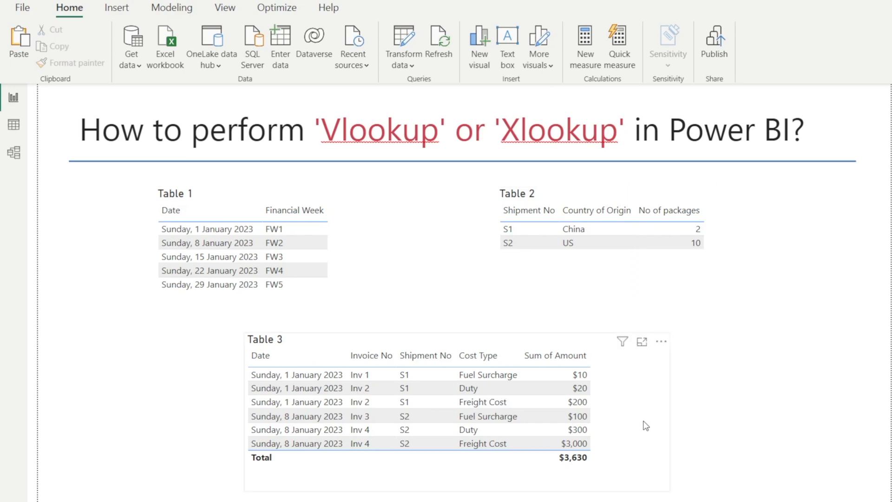
left_click(398, 398)
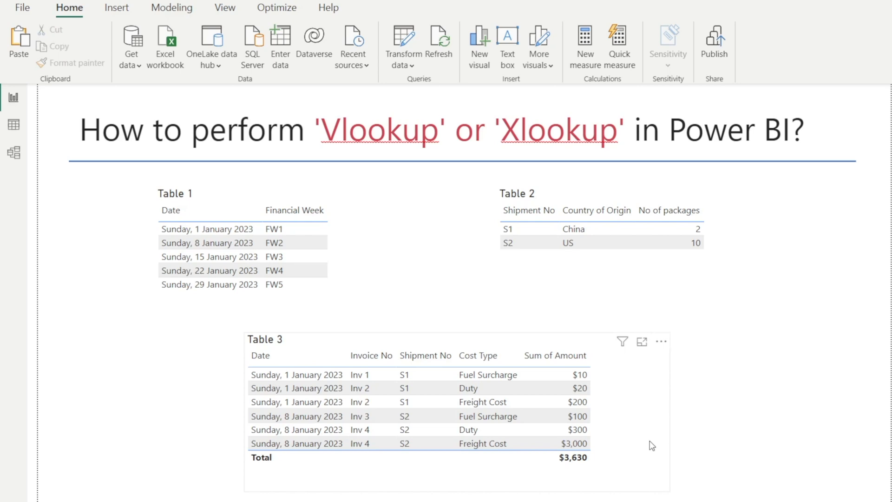
left_click(297, 401)
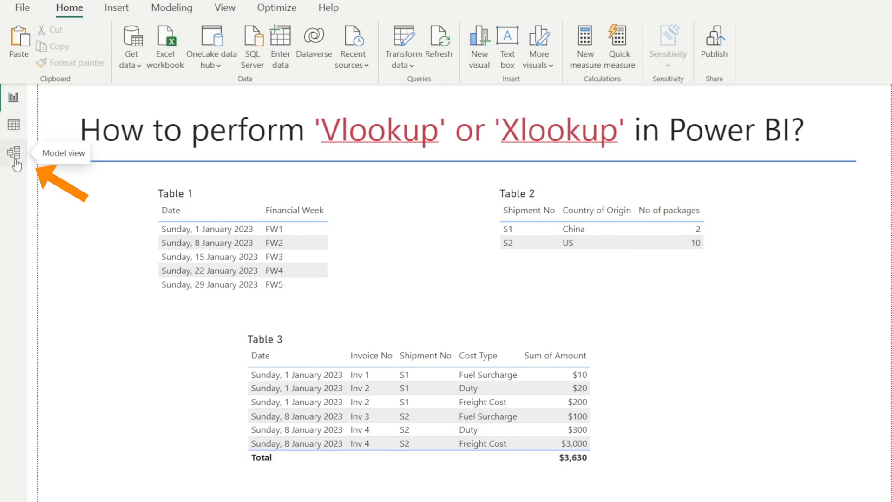
left_click(13, 152)
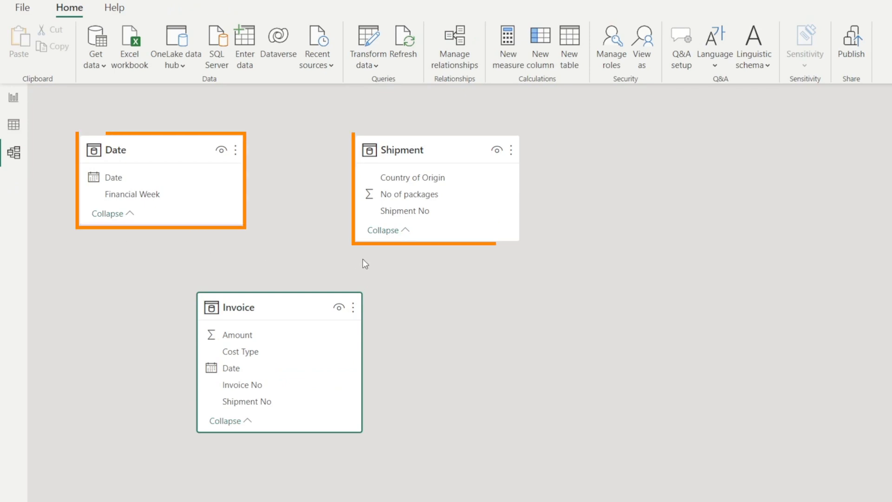
mouse_move(13, 124)
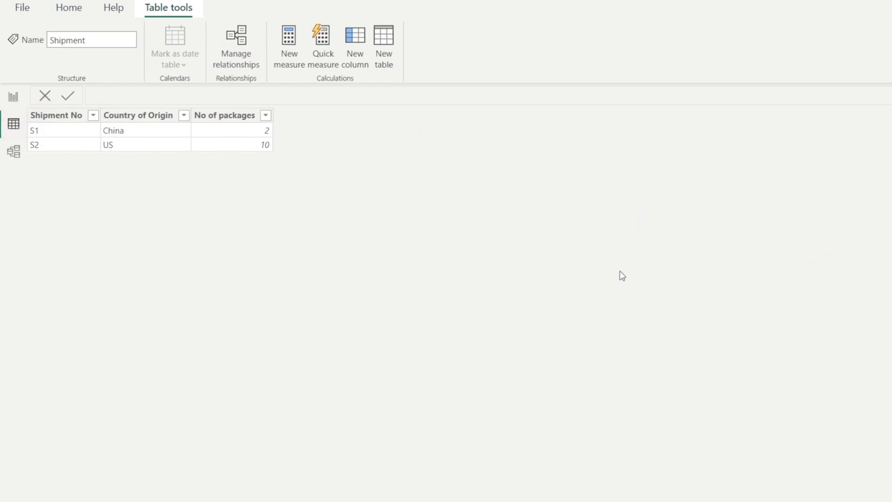
left_click(884, 81)
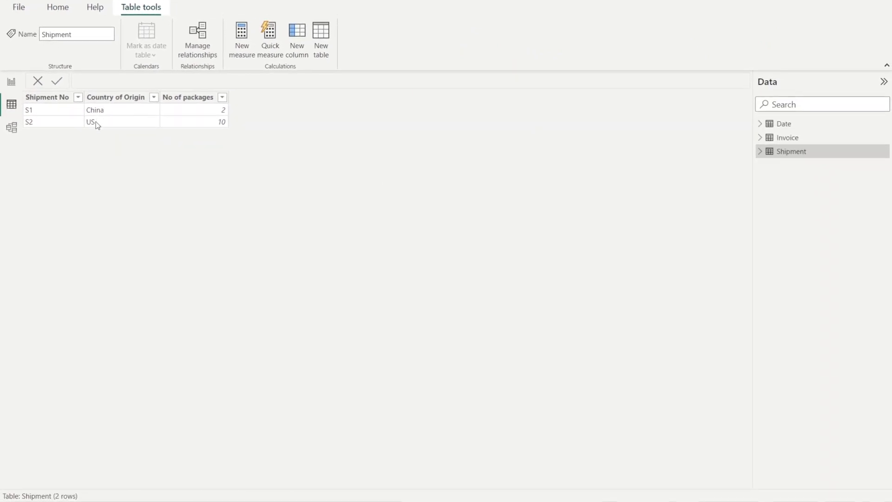
mouse_move(791, 151)
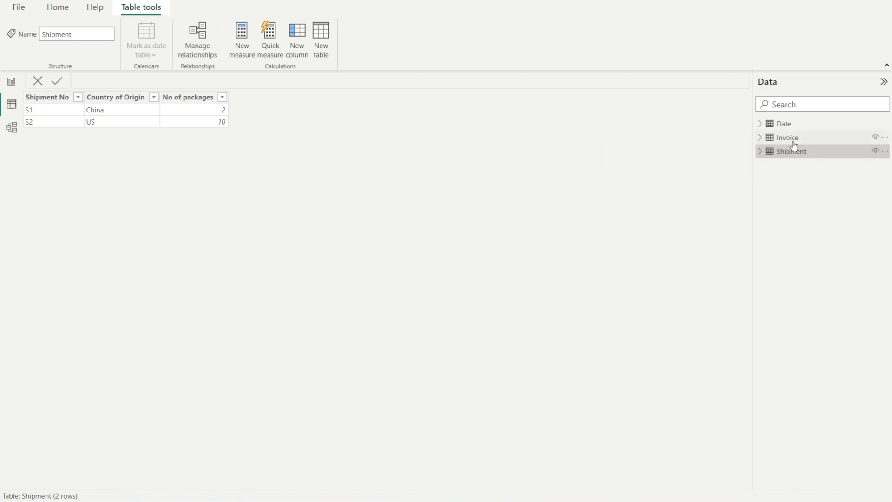
left_click(788, 138)
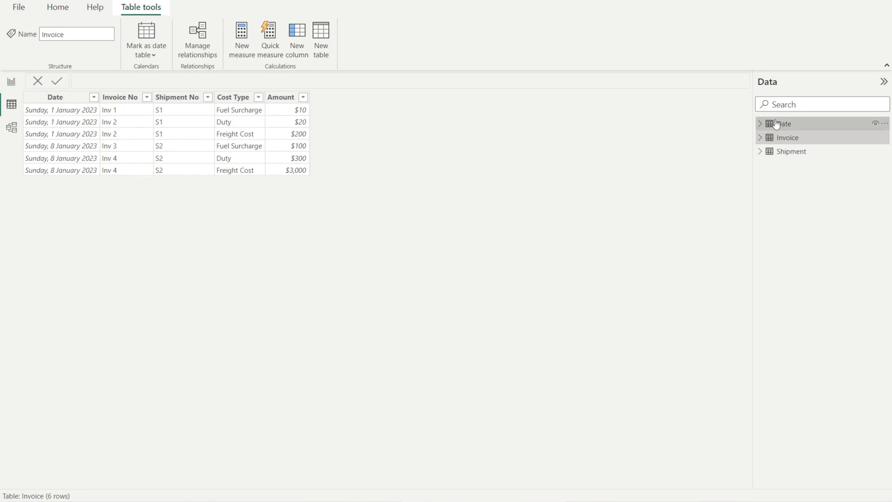
left_click(786, 123)
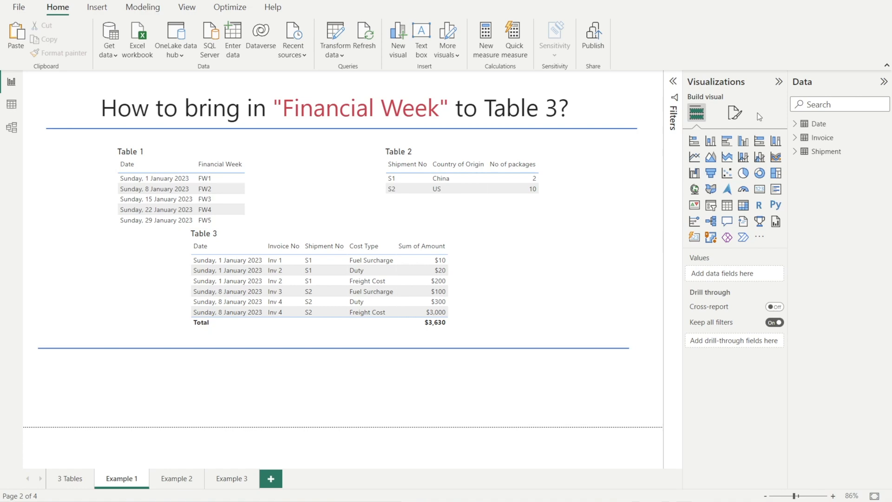
Tick Financial Week for Table 3, read and close the missing-relationship error, then view the model.
type("finan")
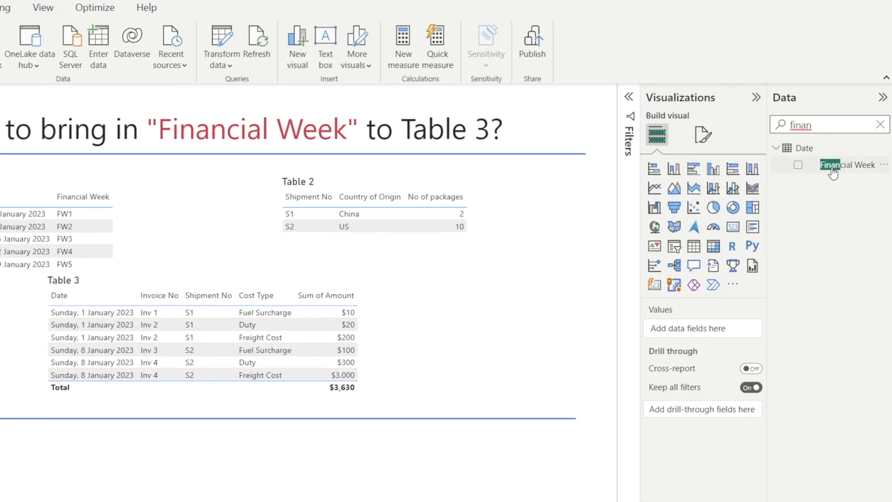
left_click(797, 164)
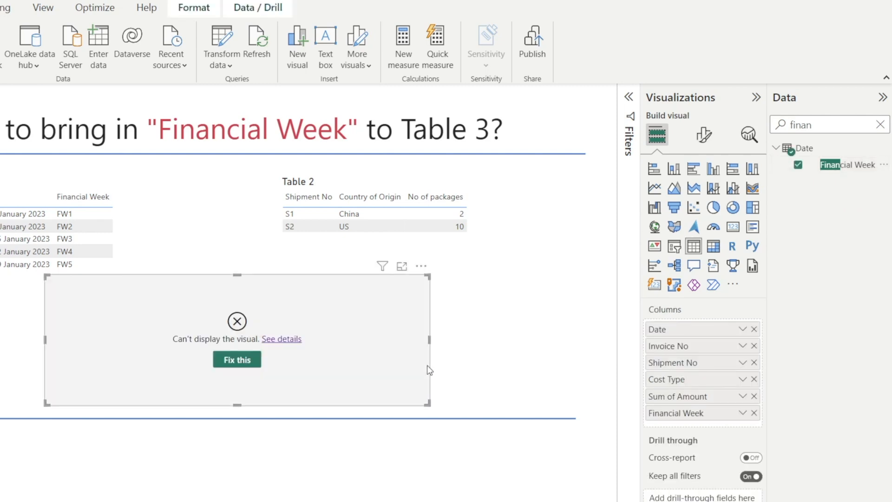
mouse_move(479, 367)
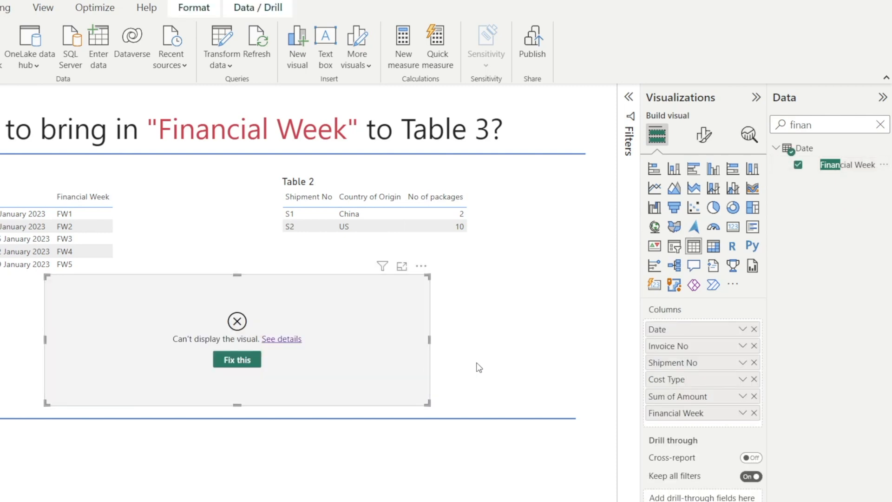
left_click(282, 338)
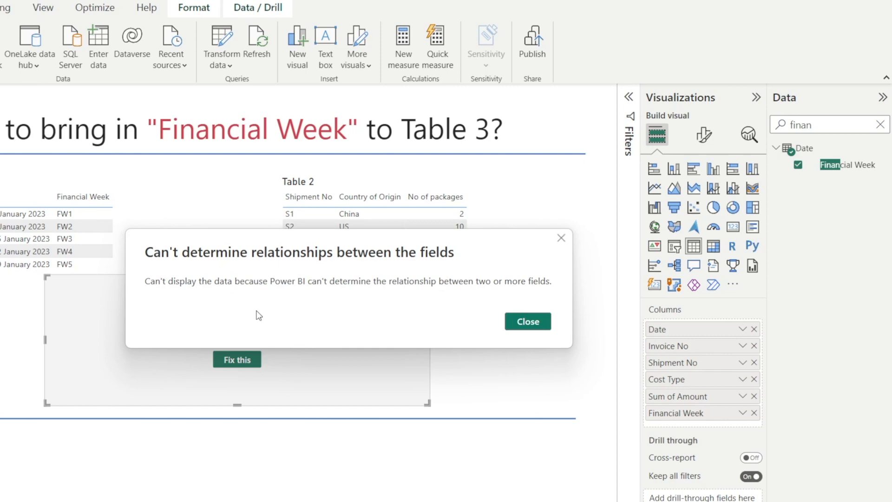
mouse_move(575, 323)
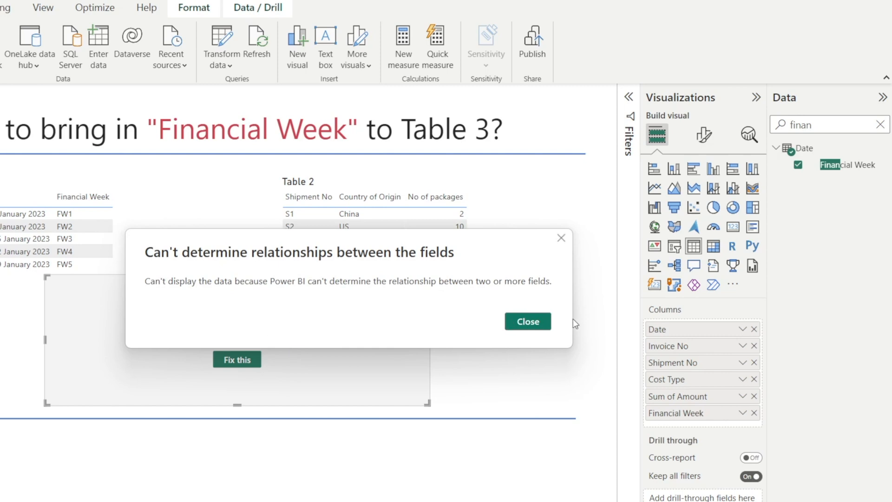
left_click(526, 321)
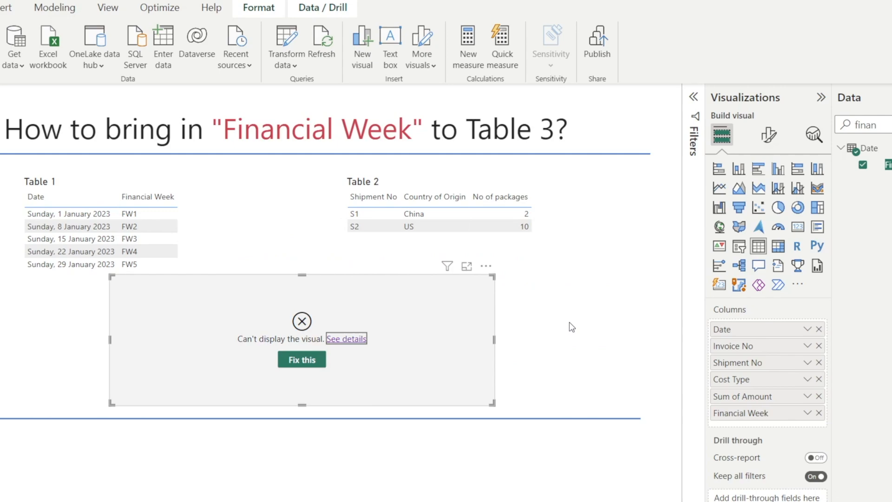
left_click(14, 156)
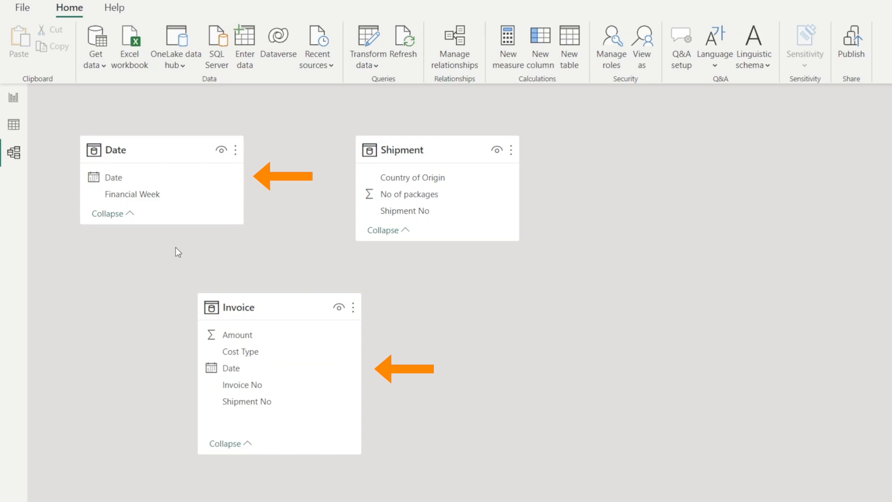
Link Date[Date] to Invoice[Date] and Shipment[Shipment No] to Invoice[Shipment No].
left_click_drag(114, 177, 157, 264)
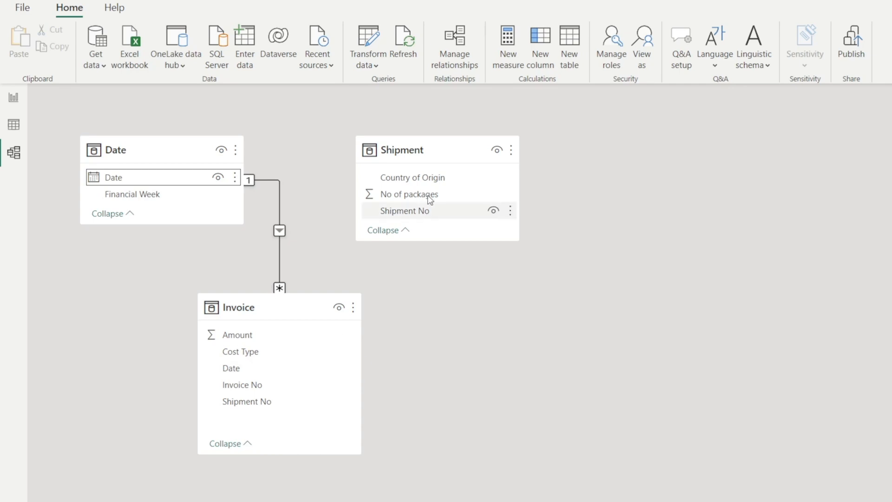
mouse_move(410, 149)
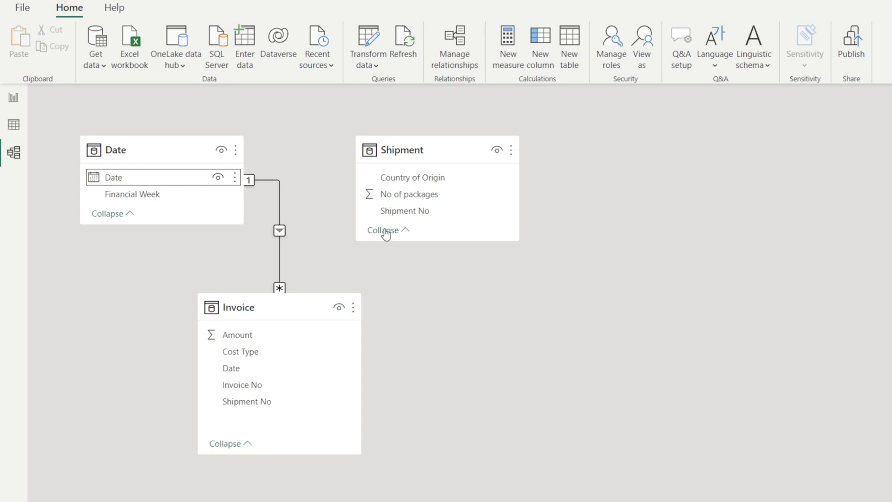
left_click_drag(403, 211, 304, 396)
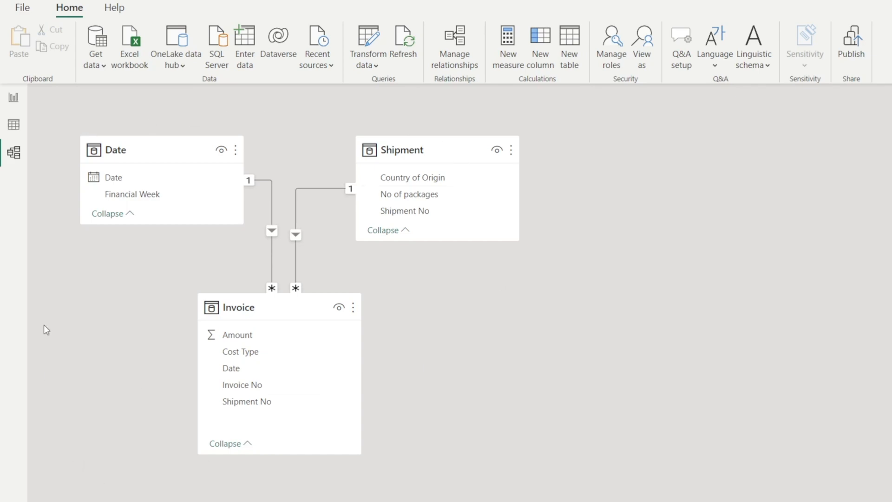
mouse_move(147, 336)
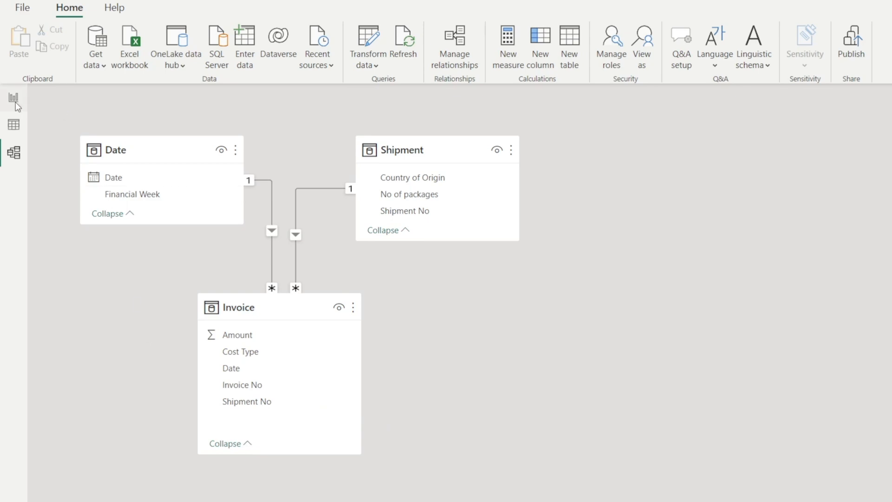
mouse_move(13, 99)
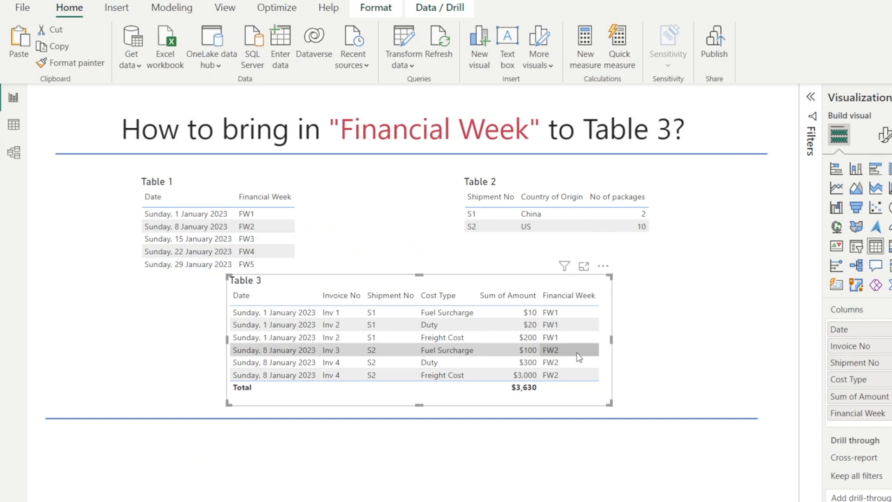
mouse_move(689, 395)
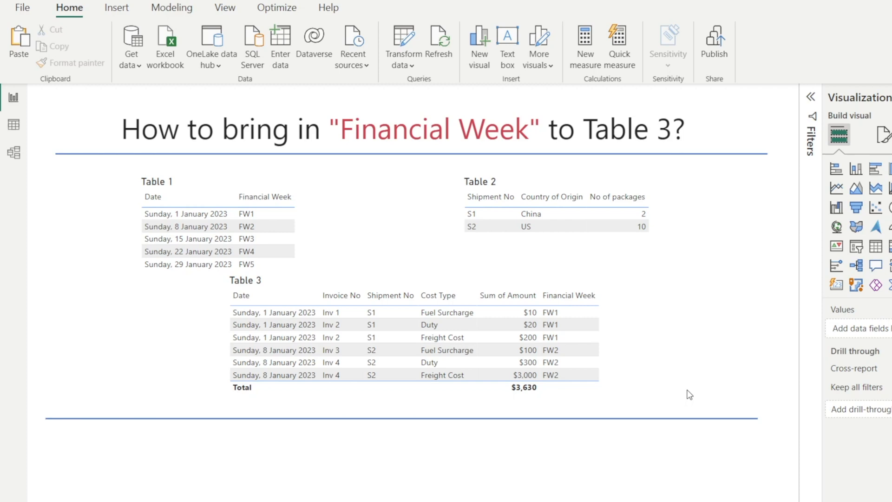
Back in Report view, add Shipment's Country of Origin as a Table 3 column.
left_click(13, 152)
type("count")
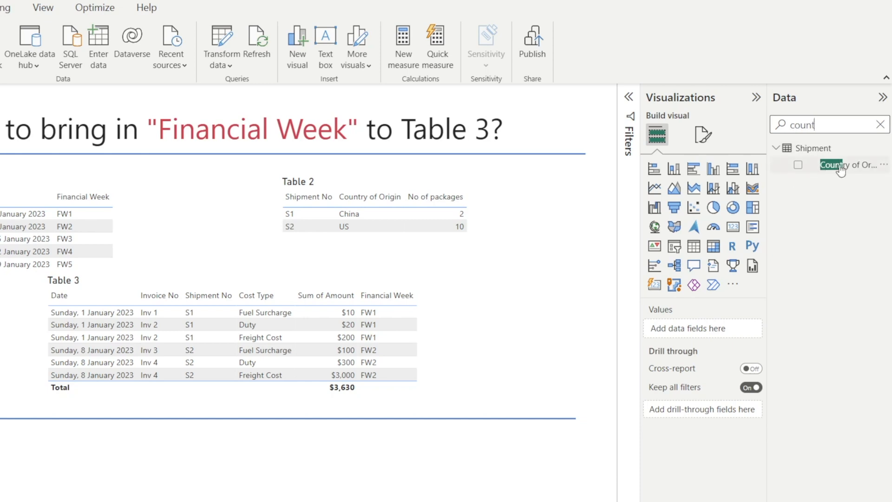
left_click_drag(847, 165, 398, 324)
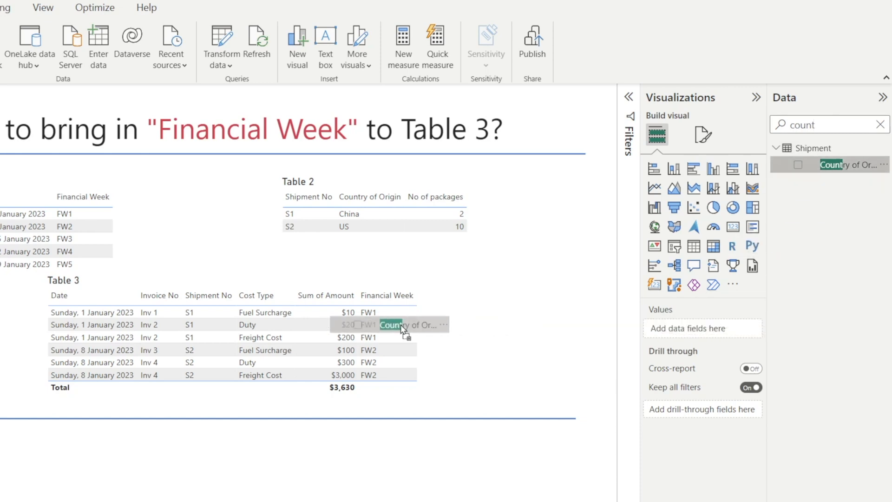
left_click_drag(839, 164, 399, 335)
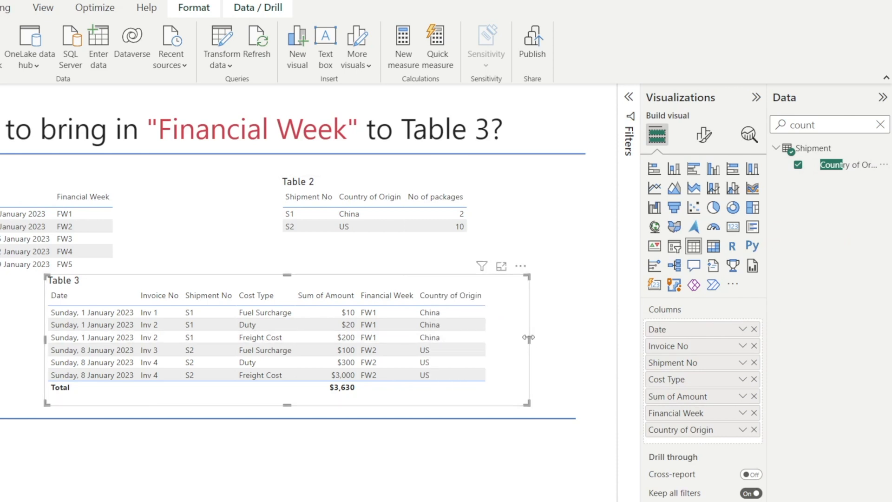
mouse_move(312, 464)
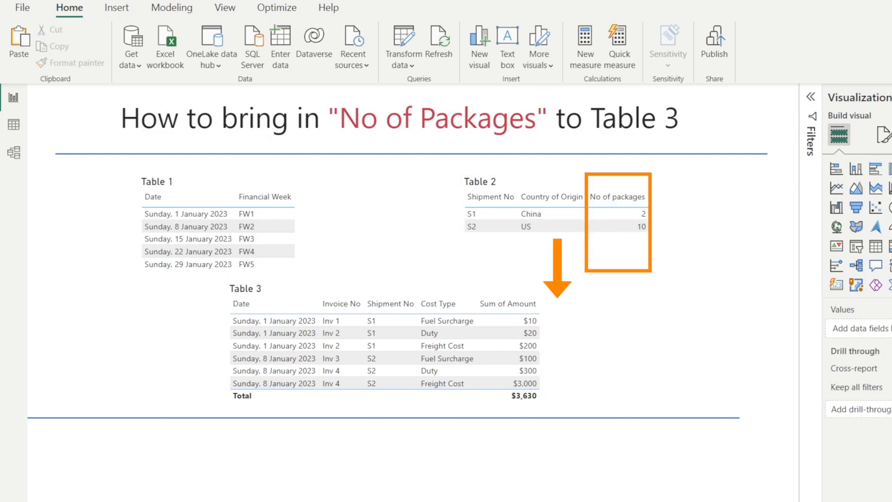
Add No of packages to Table 3, try Sum, then revert it to Don't summarize.
type("no of")
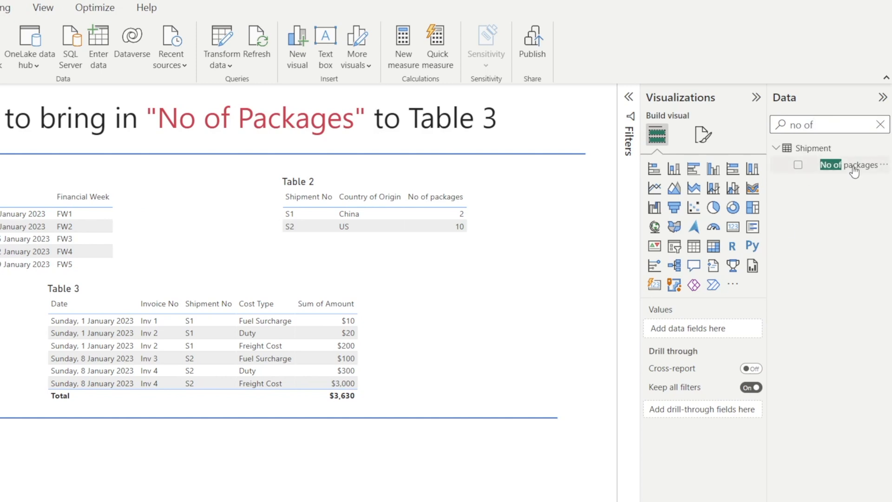
left_click(798, 164)
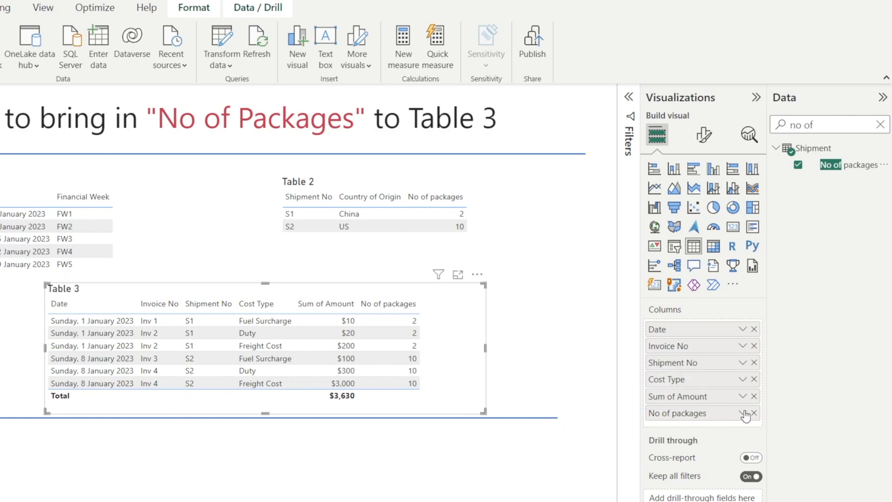
left_click(743, 412)
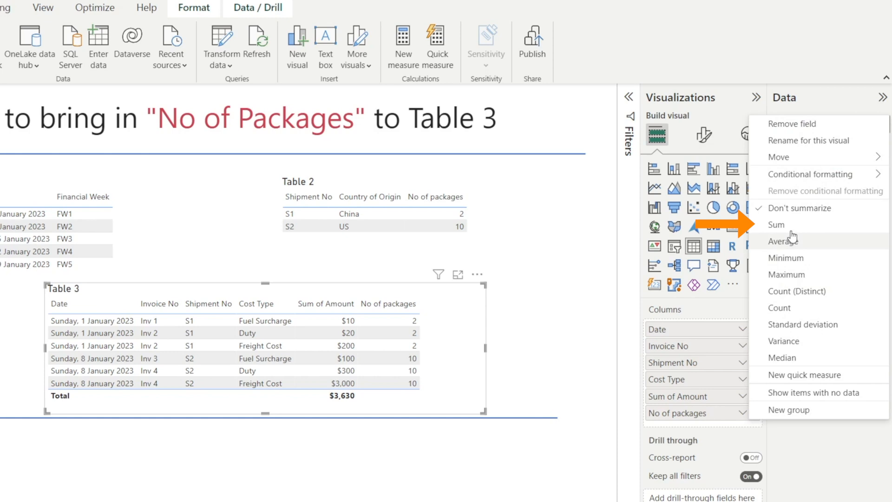
left_click(775, 224)
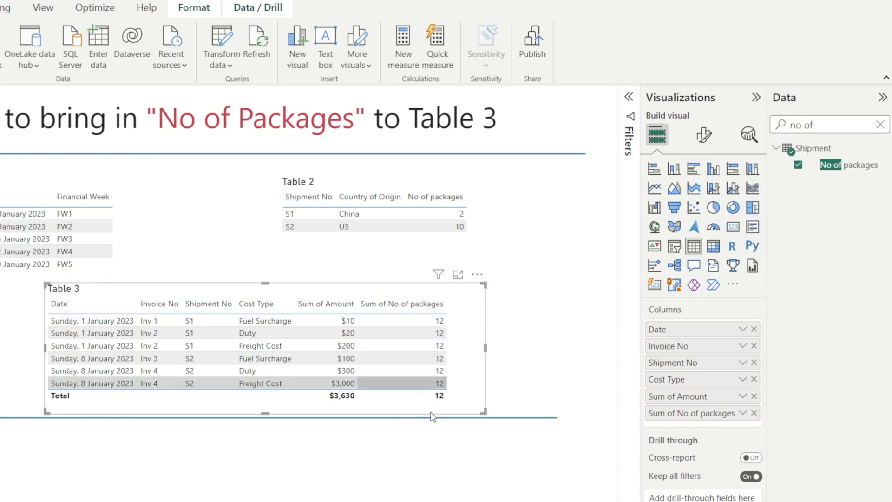
mouse_move(444, 397)
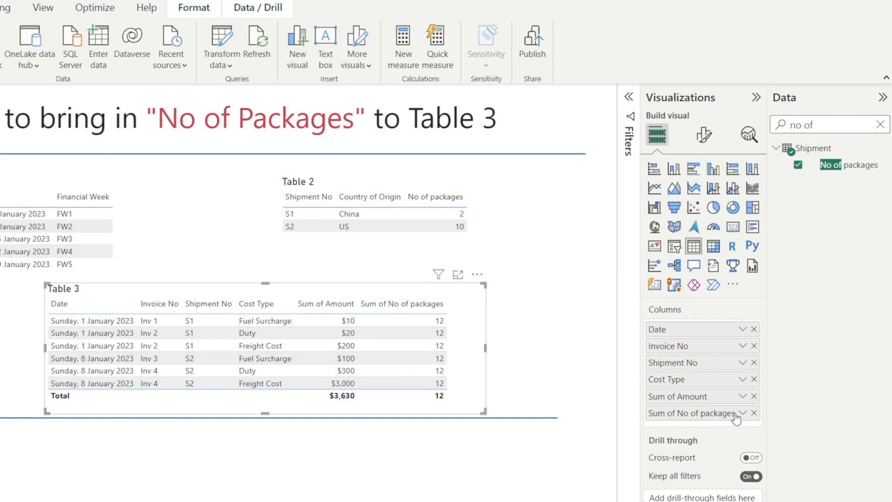
mouse_move(737, 418)
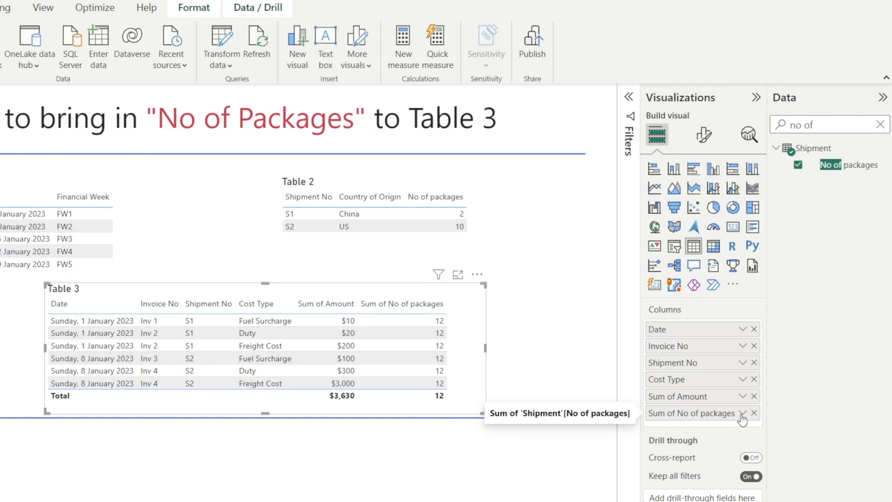
left_click(746, 413)
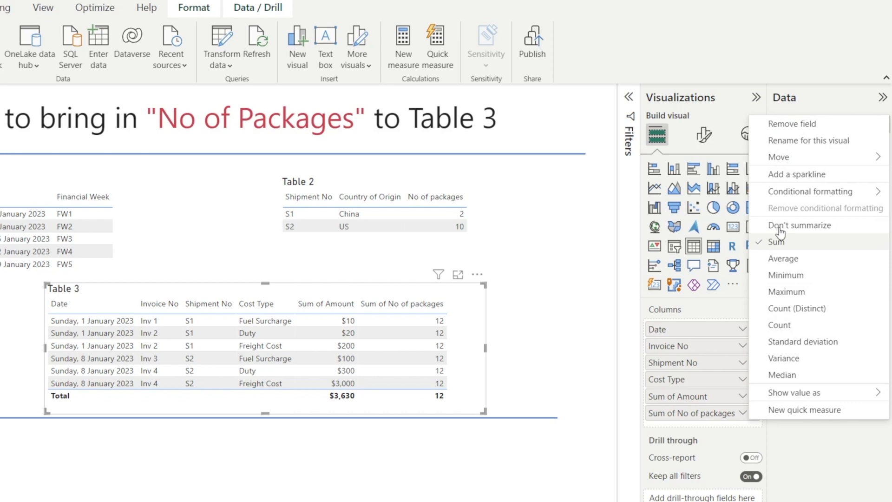
left_click(800, 225)
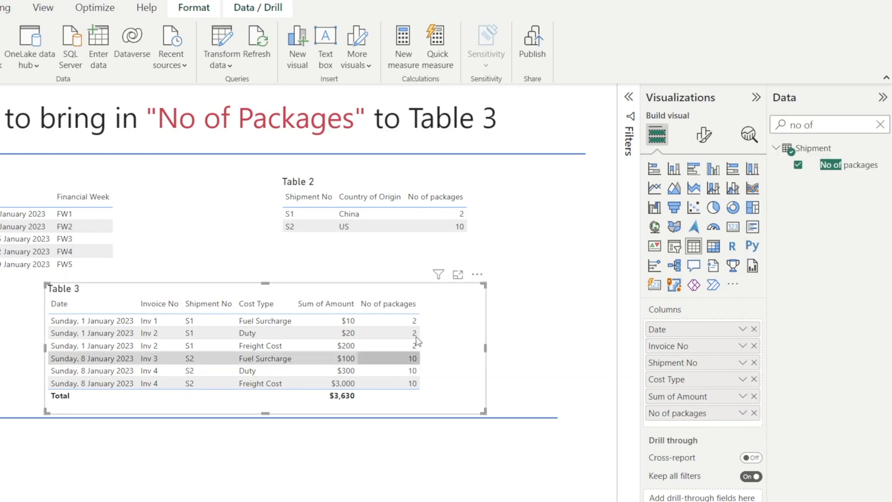
mouse_move(416, 404)
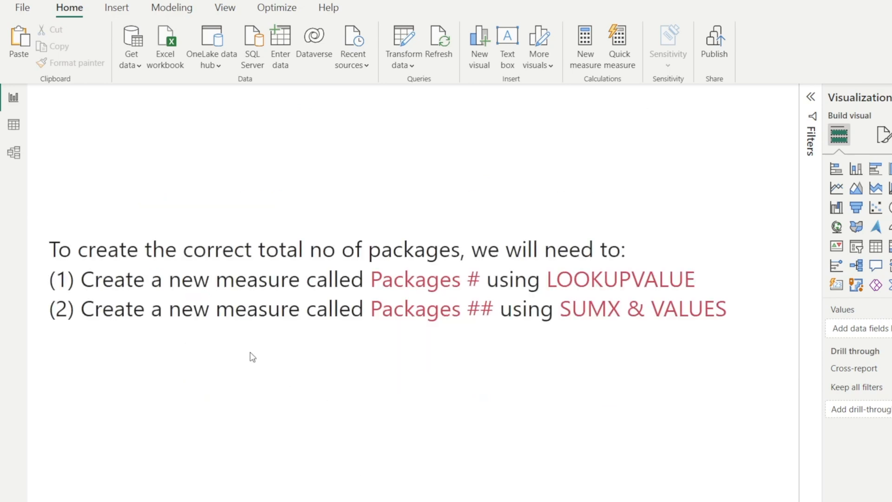
left_click(327, 301)
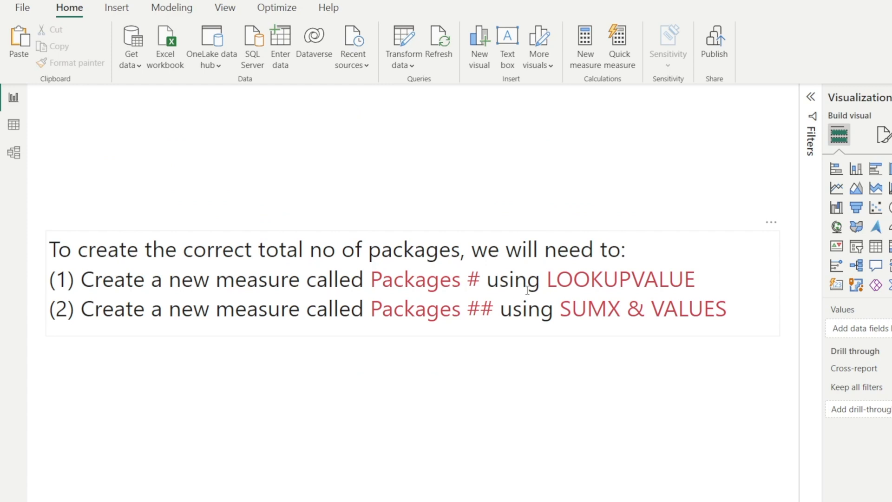
mouse_move(738, 284)
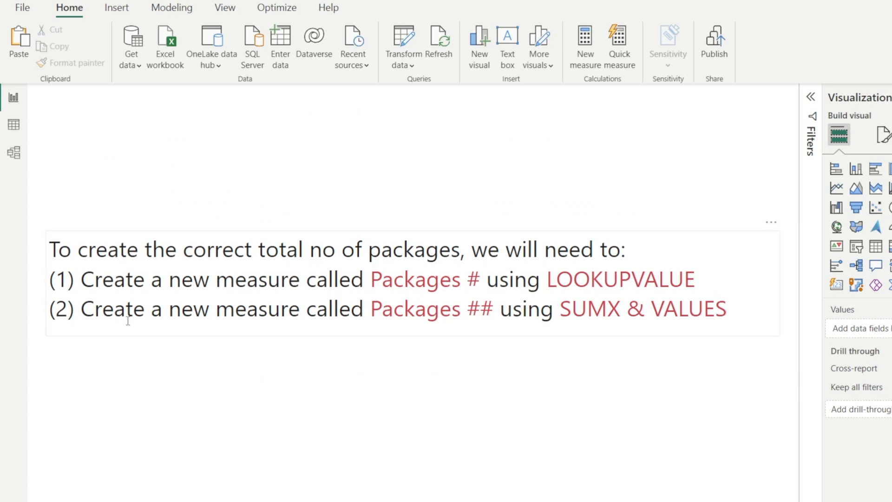
mouse_move(478, 321)
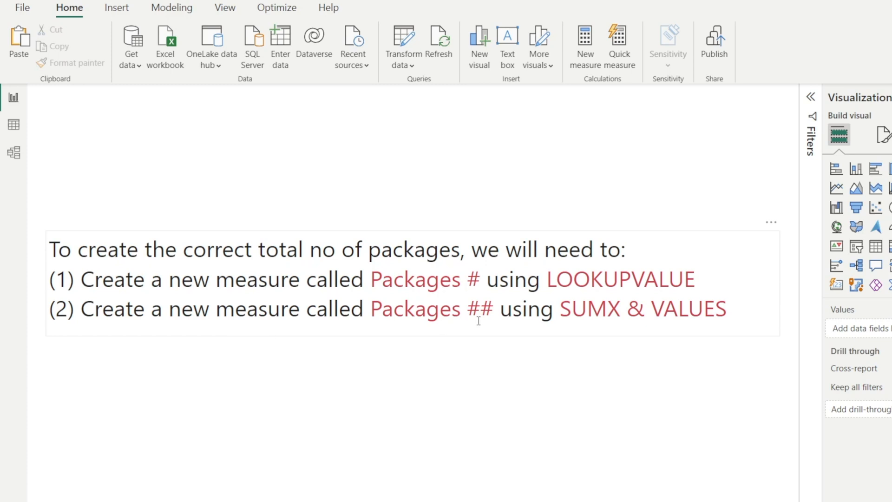
mouse_move(663, 327)
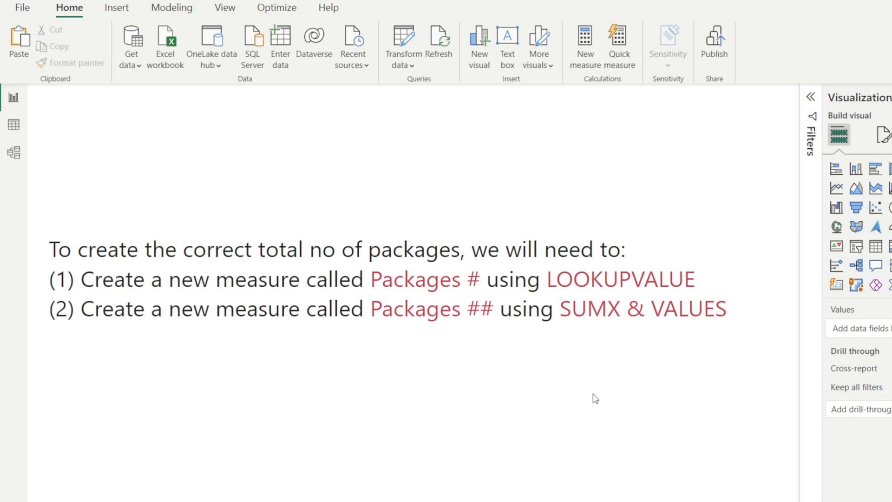
mouse_move(566, 443)
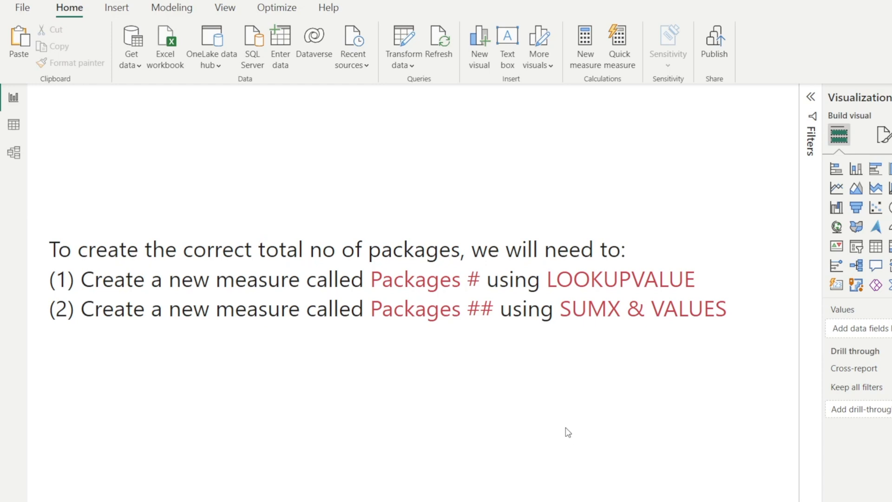
mouse_move(697, 362)
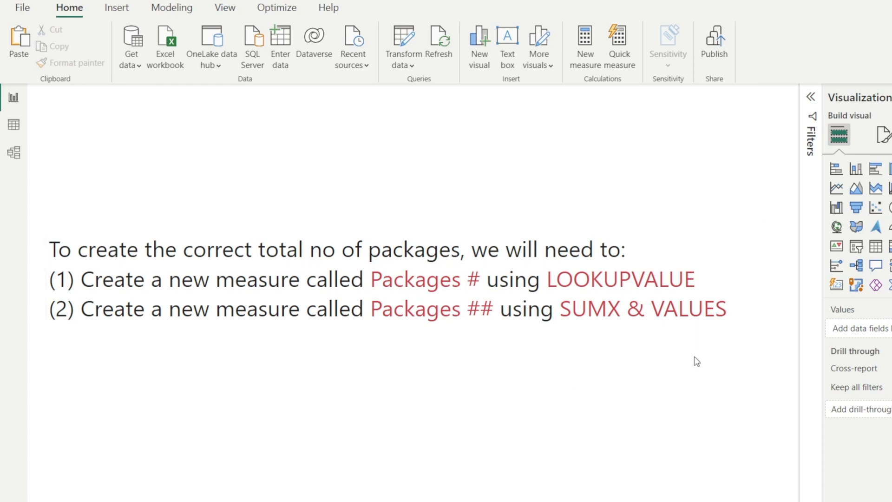
mouse_move(704, 353)
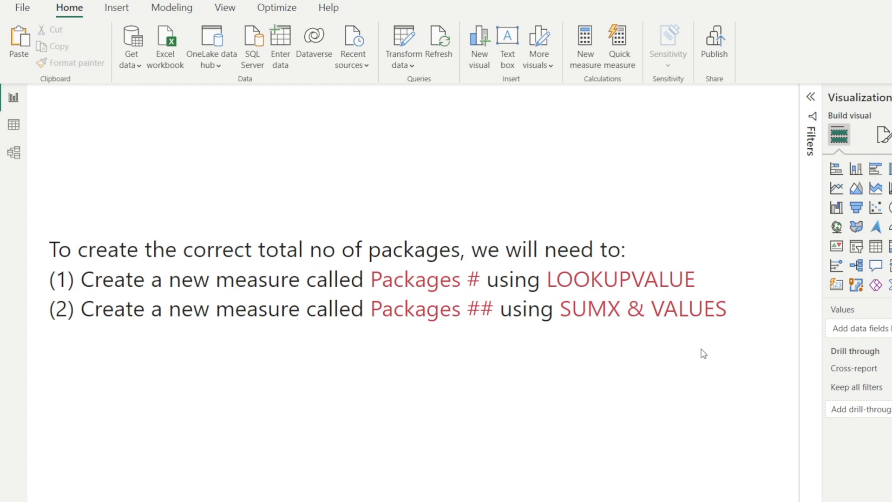
mouse_move(252, 433)
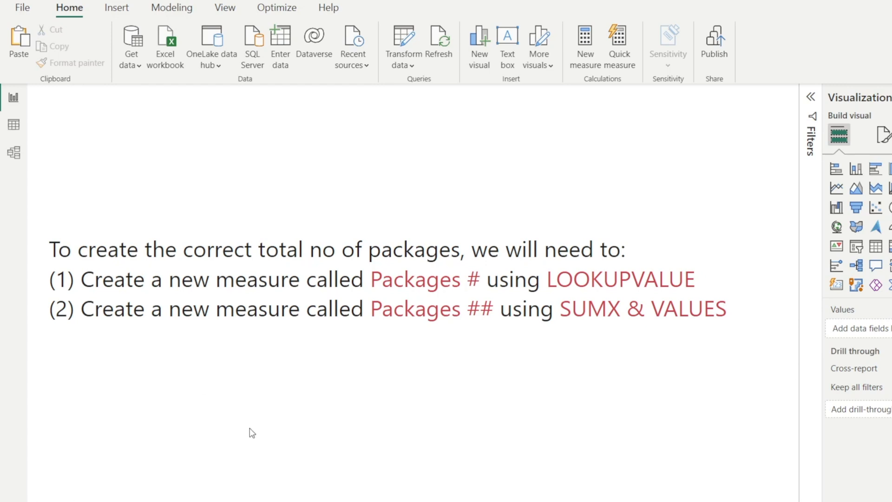
mouse_move(274, 428)
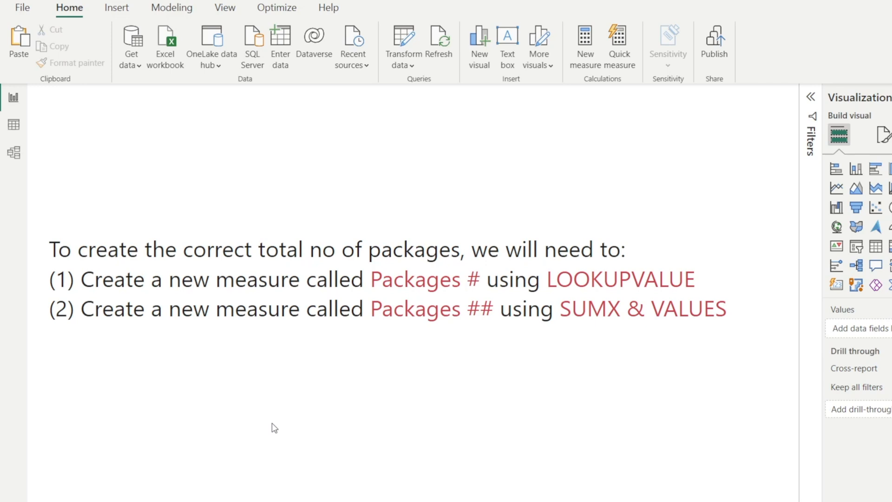
On Example 3, create measure Packages # using LOOKUPVALUE of Shipment[No of packages] by Shipment No.
left_click(232, 478)
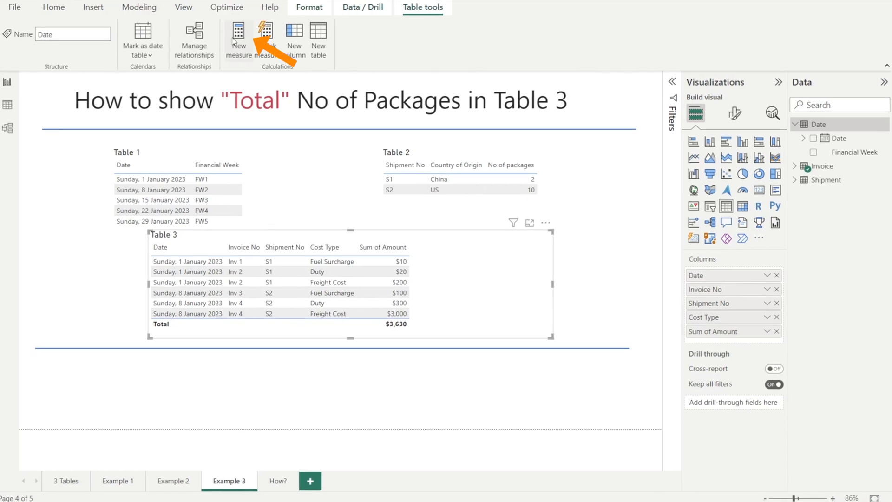
left_click(237, 38)
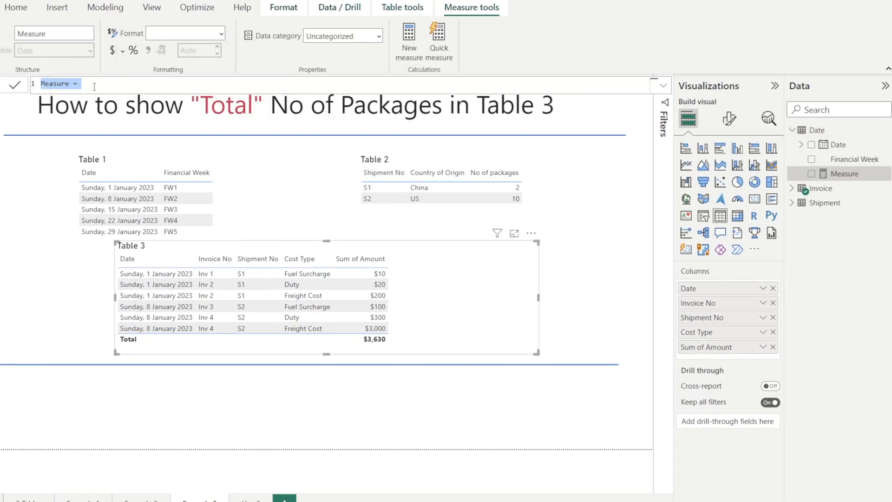
type("Packages # = Lookupvalue(Shipment[No of packages],Shipment[Shipment No],min(Invoice[Shipment No]))")
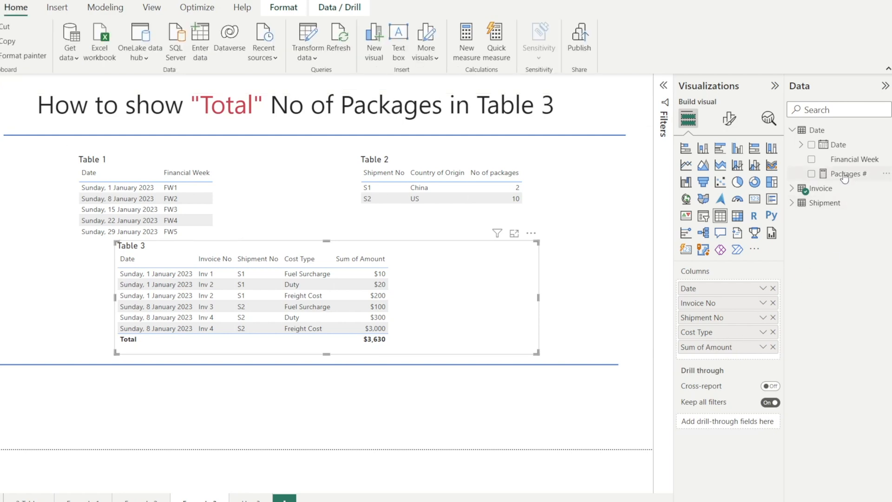
left_click(811, 173)
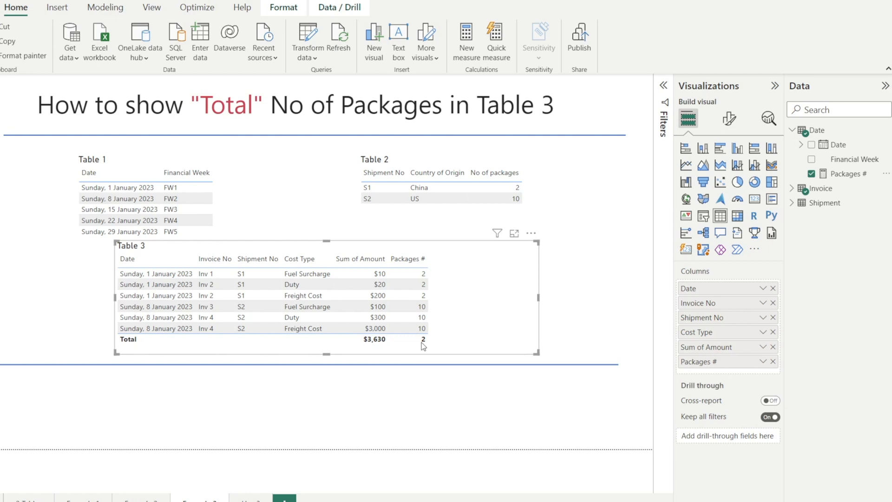
mouse_move(726, 368)
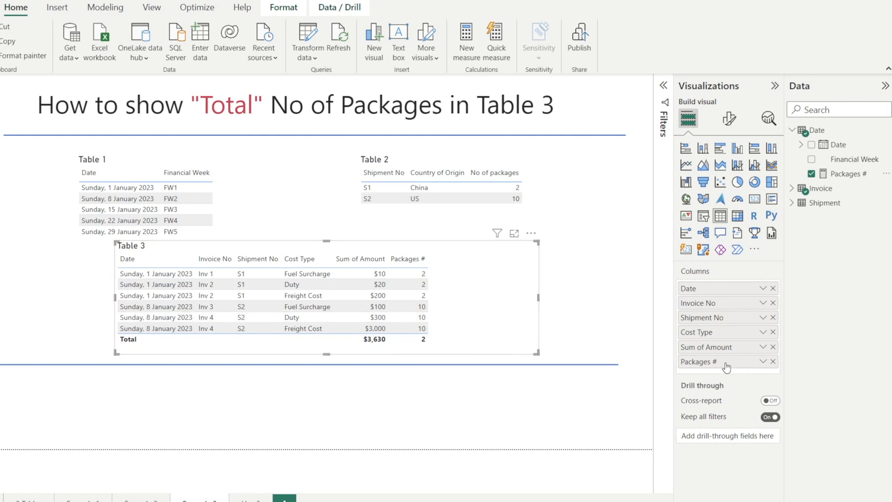
left_click(848, 173)
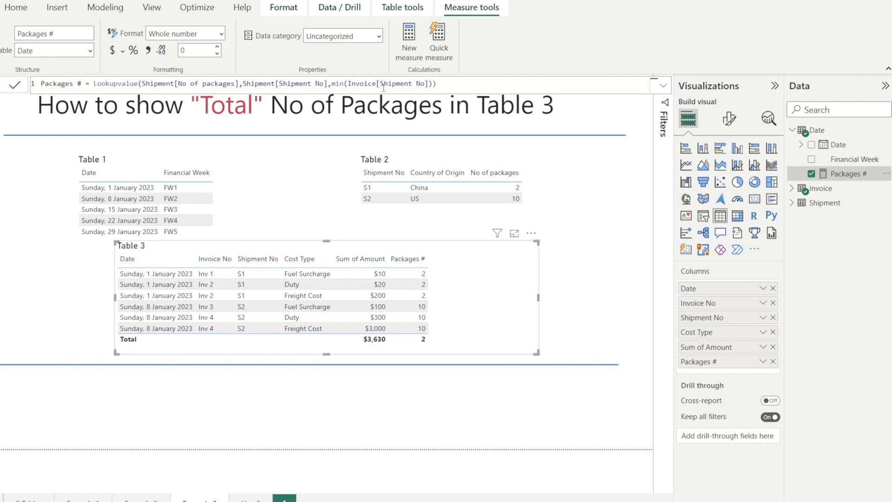
mouse_move(384, 122)
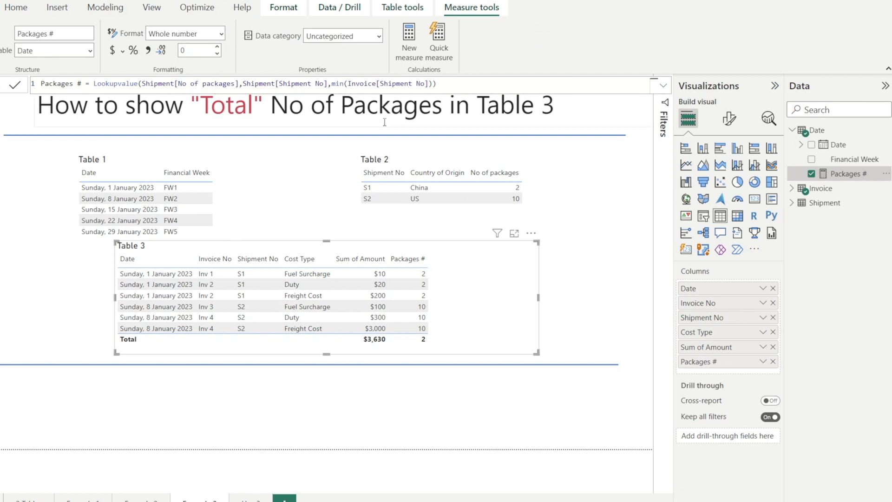
mouse_move(347, 349)
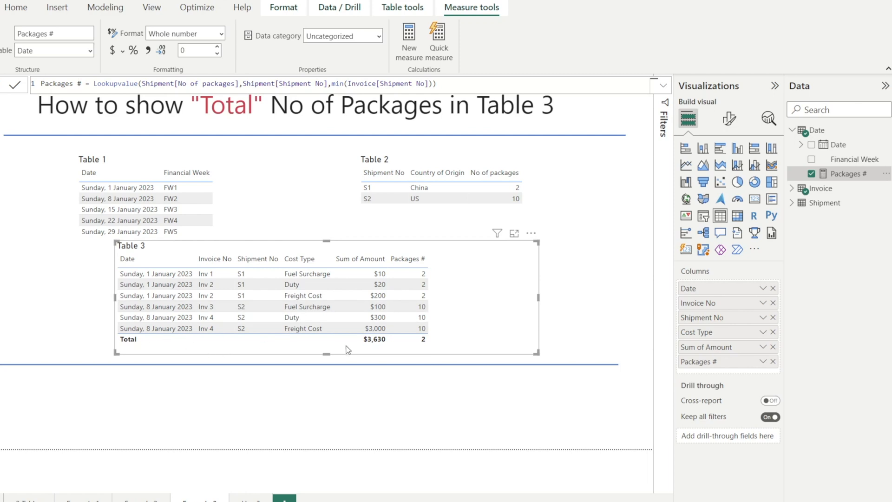
mouse_move(267, 355)
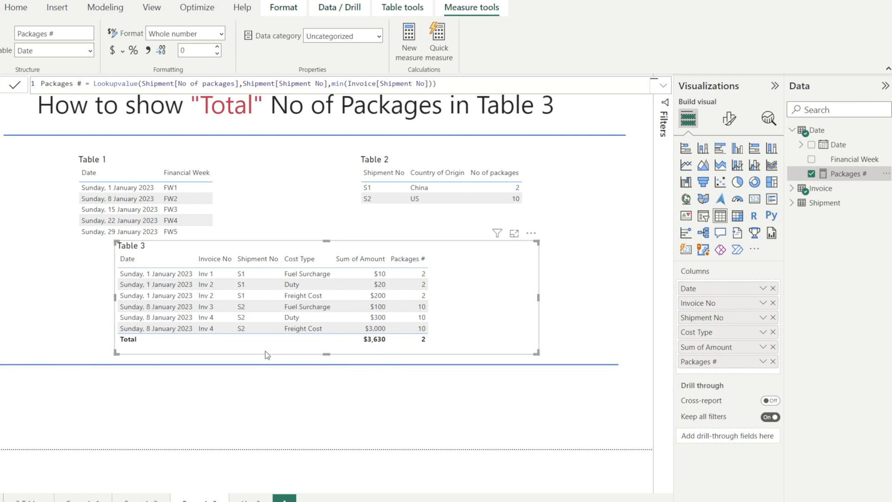
mouse_move(257, 340)
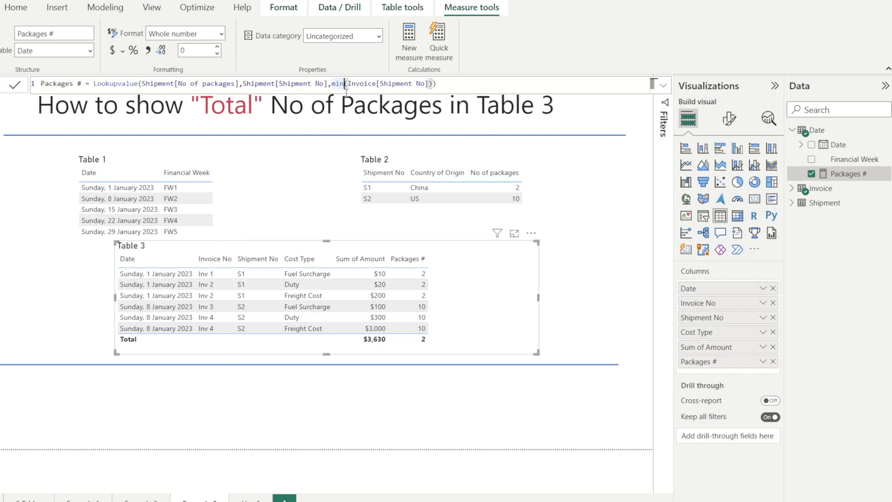
type("max")
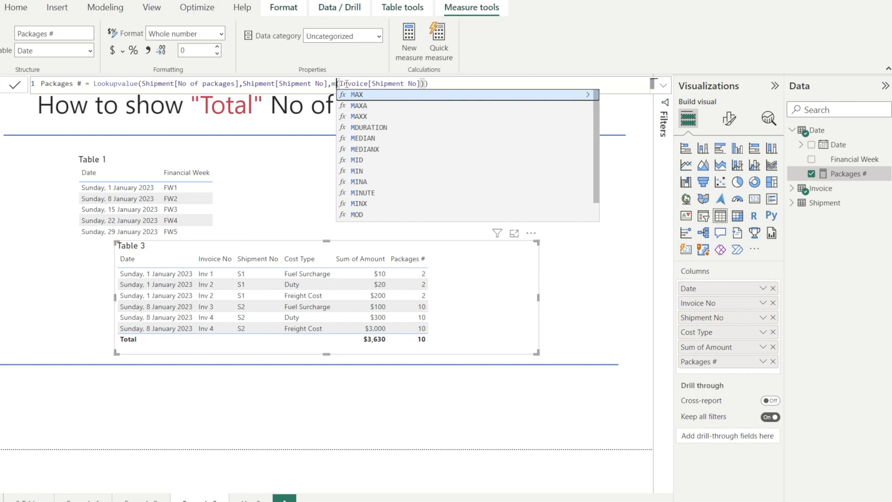
type("in")
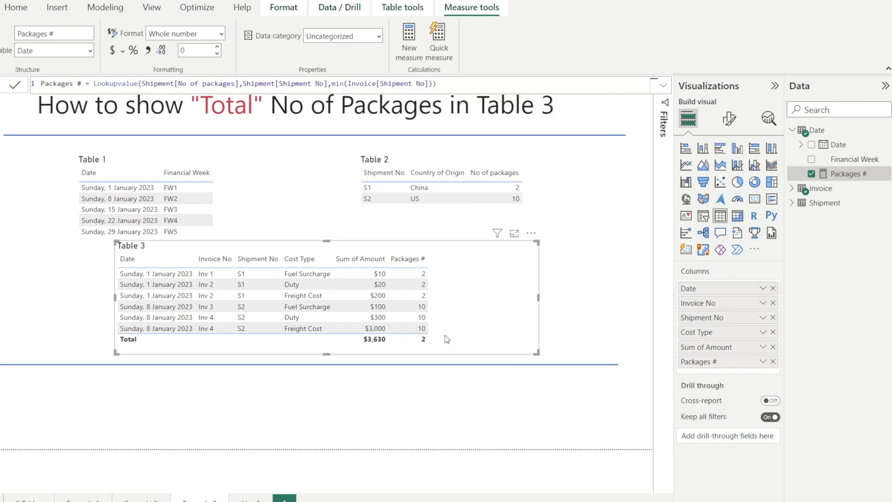
mouse_move(463, 345)
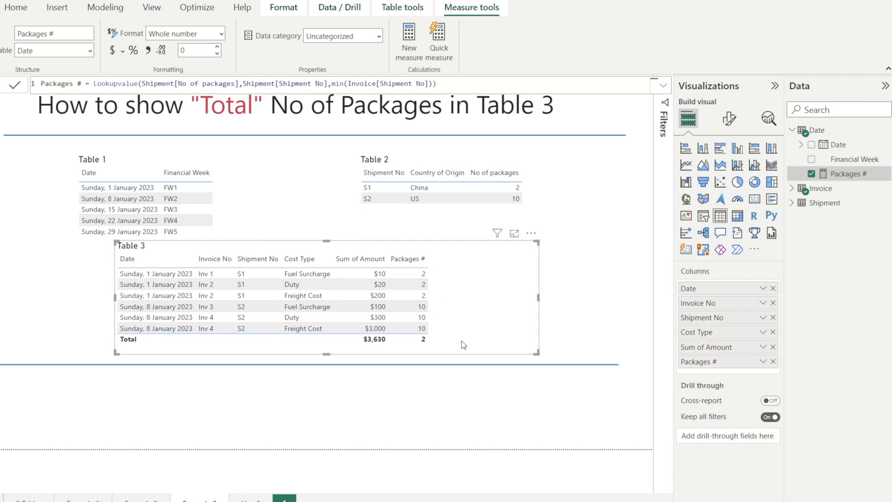
mouse_move(200, 401)
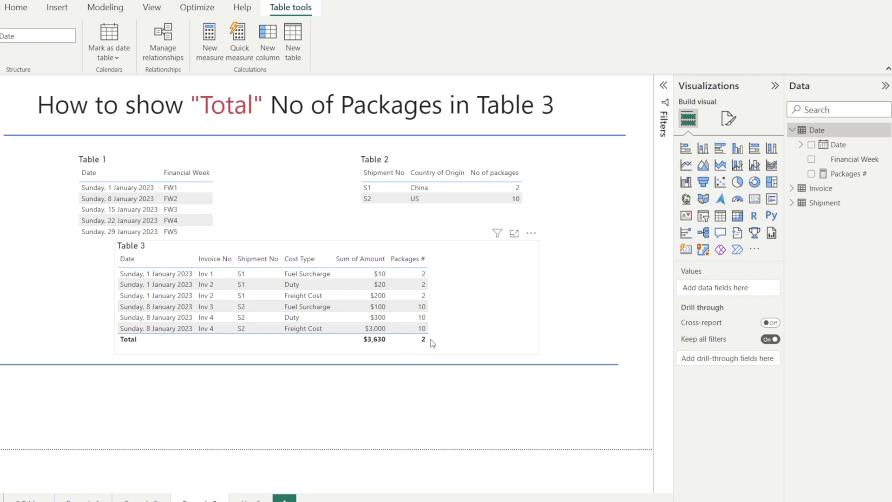
Create measure Packages ## = SUMX(VALUES(Shipment[Shipment No]),[Packages #]) and commit it.
left_click(209, 40)
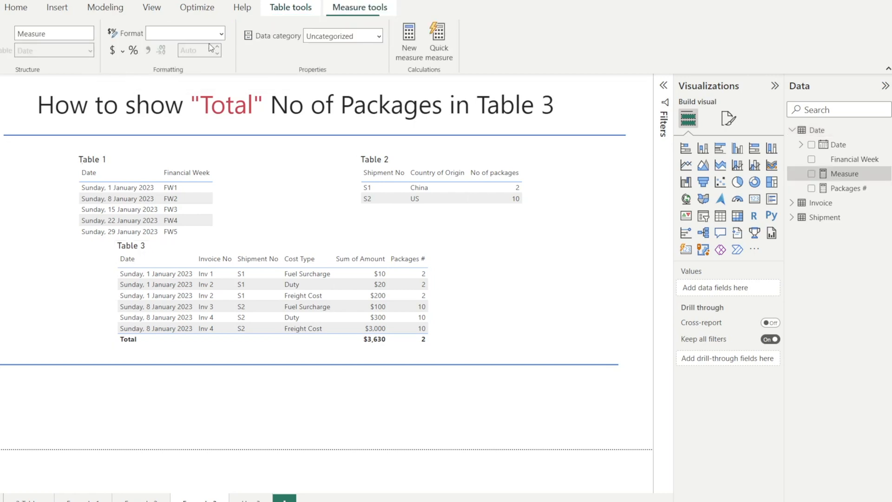
type("Packages ## = sumx(values(Shipment[Shipment No]),[Packages #])")
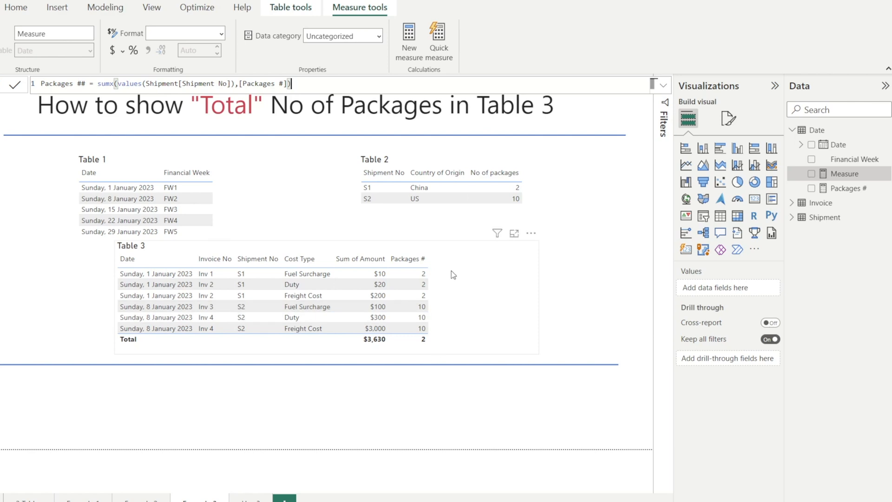
mouse_move(415, 349)
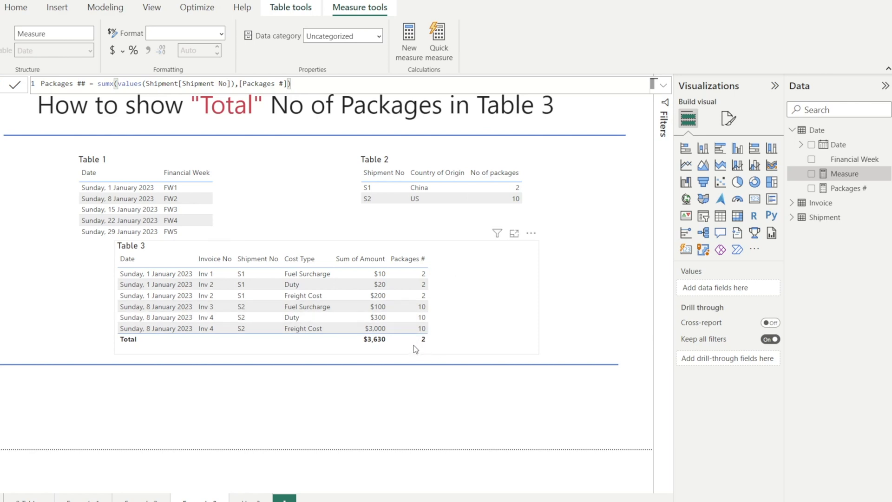
left_click(14, 84)
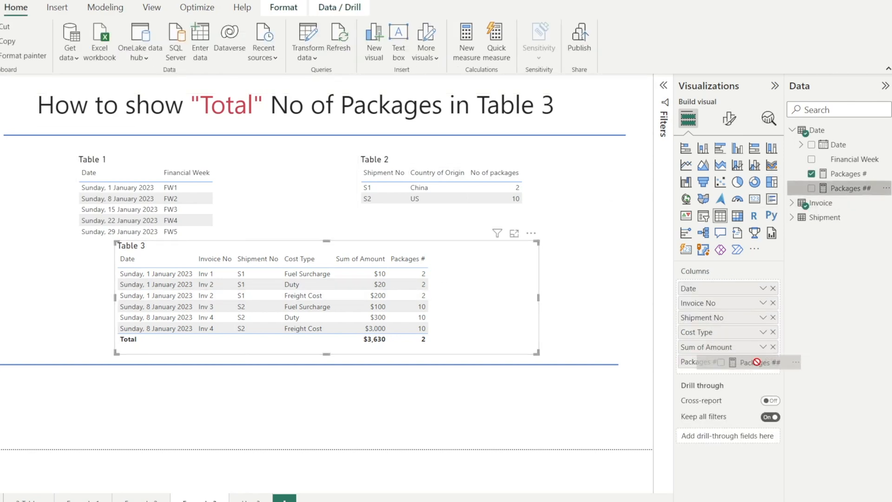
Add the Packages ## measure as a Table 3 column and select it to view its formula.
left_click(812, 188)
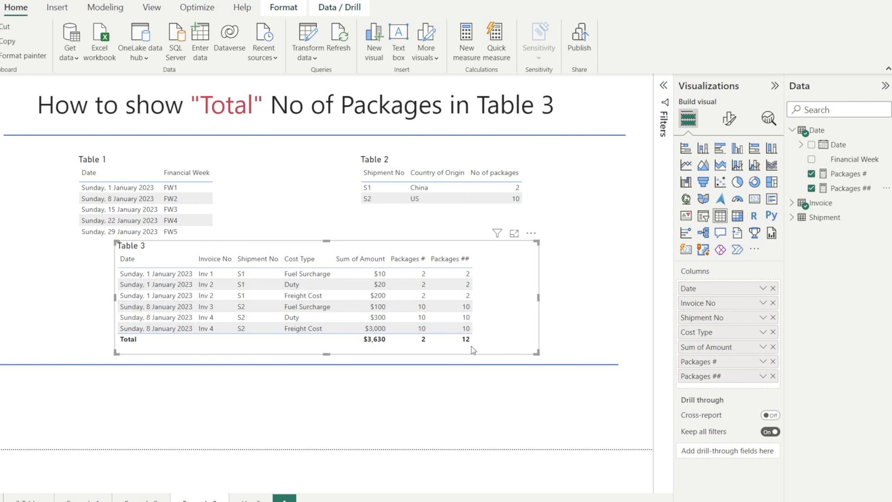
left_click(847, 188)
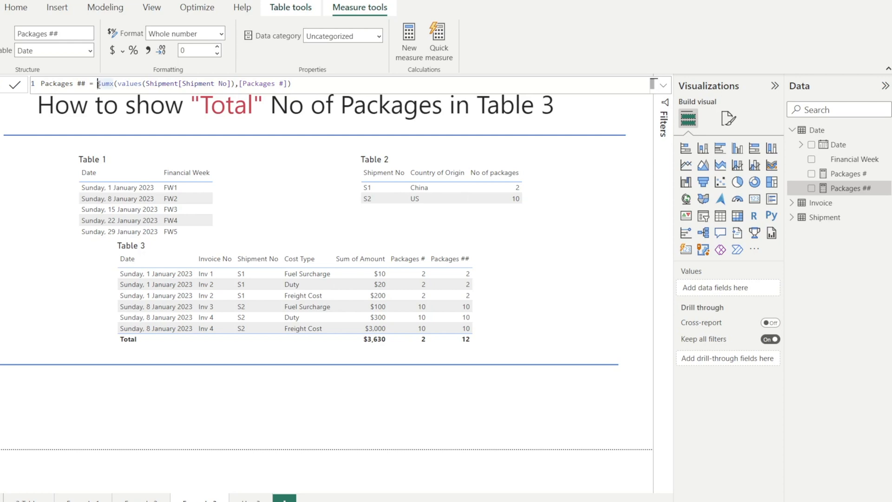
double_click(105, 84)
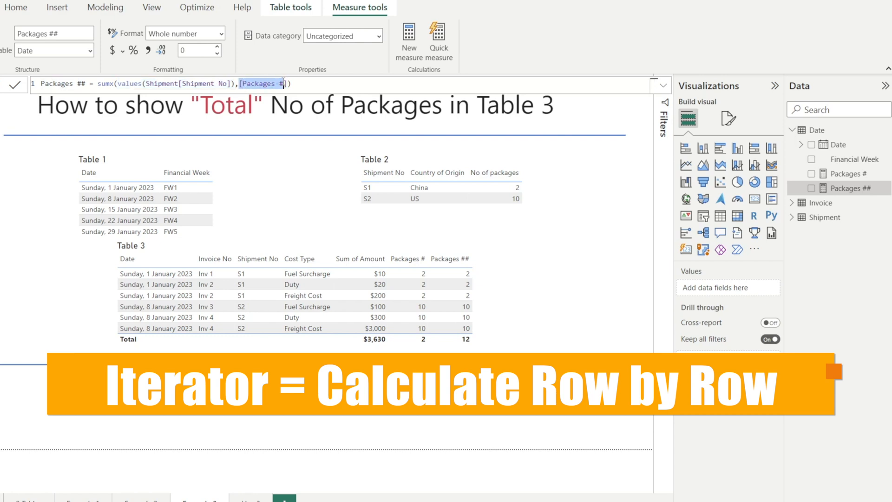
left_click(848, 173)
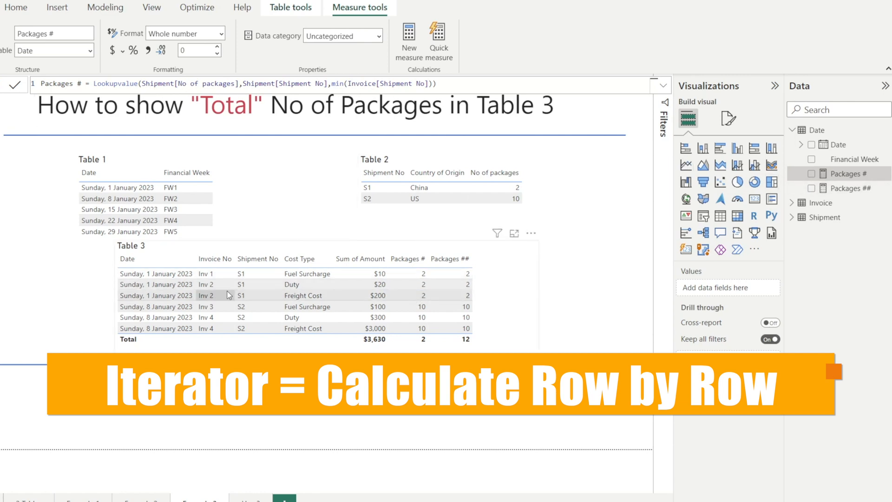
left_click(849, 189)
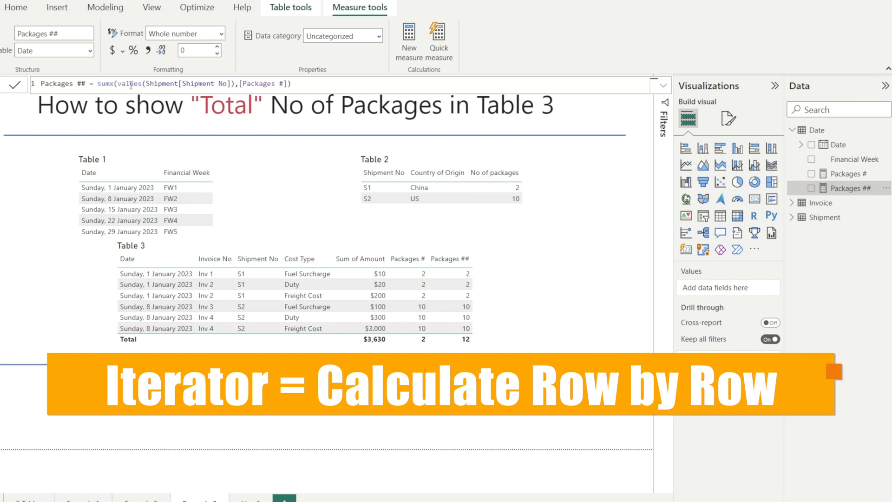
left_click_drag(117, 84, 227, 84)
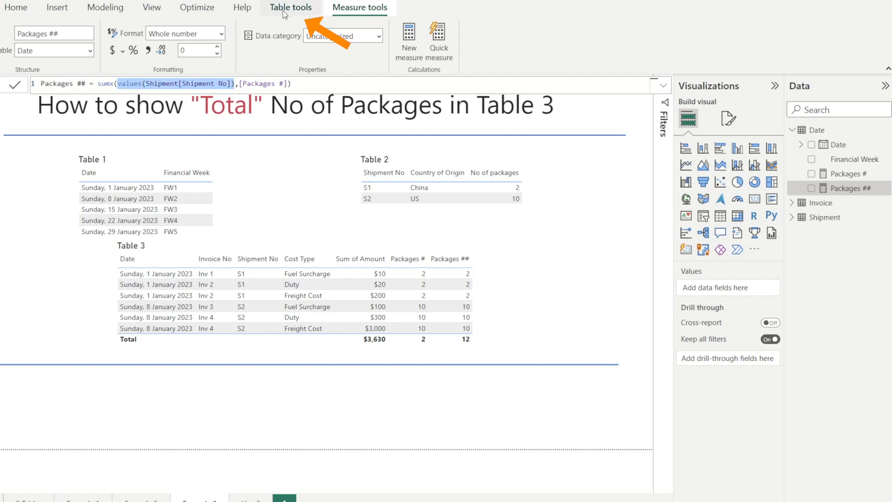
Start a new calculated table named Interim from the table commands.
left_click(289, 7)
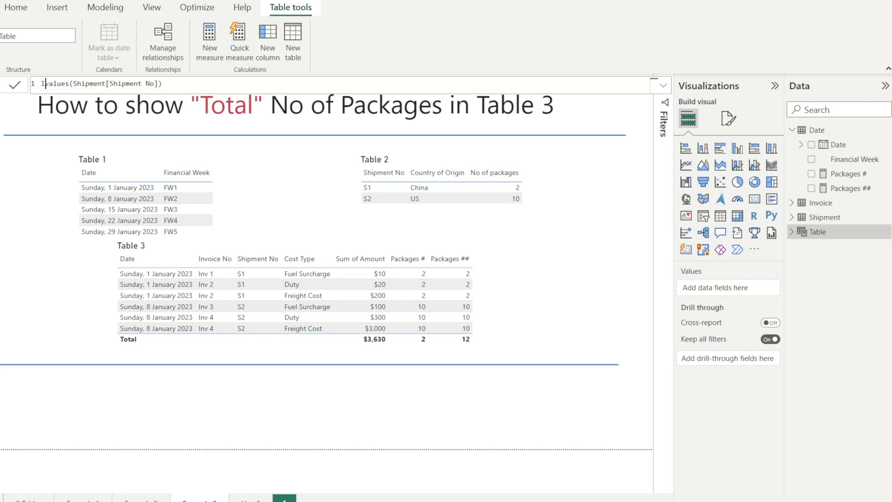
type("nterim =")
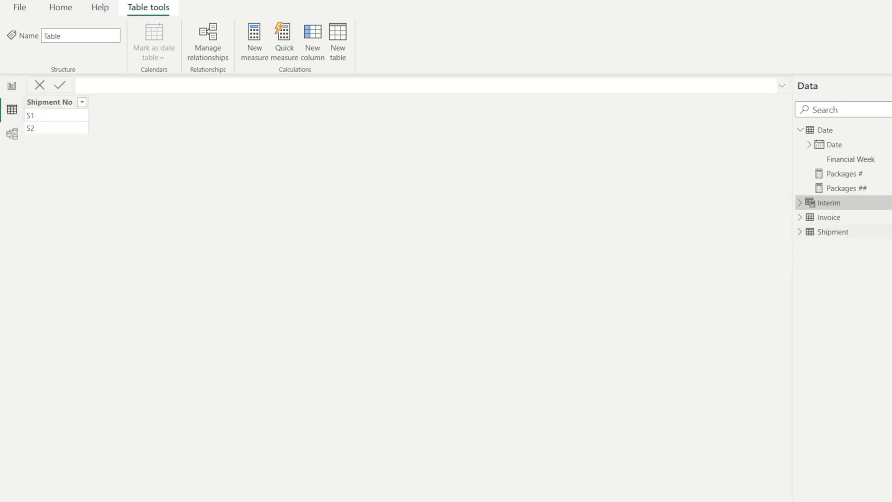
mouse_move(61, 134)
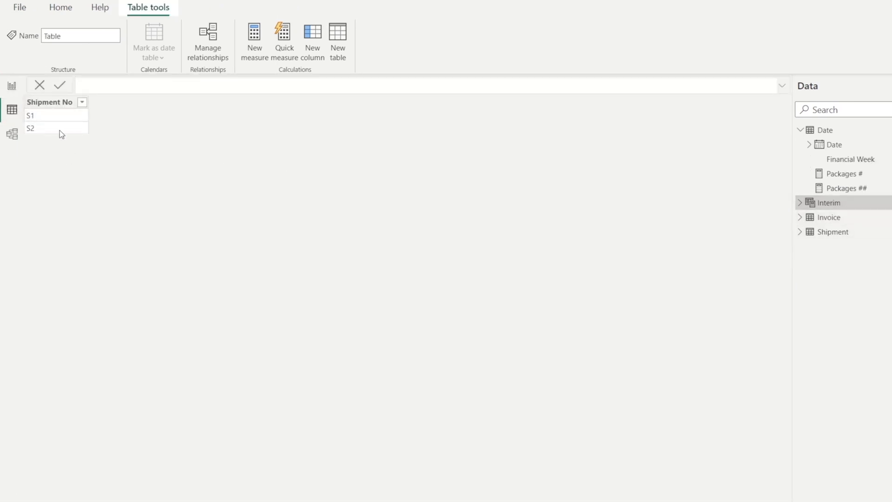
mouse_move(49, 123)
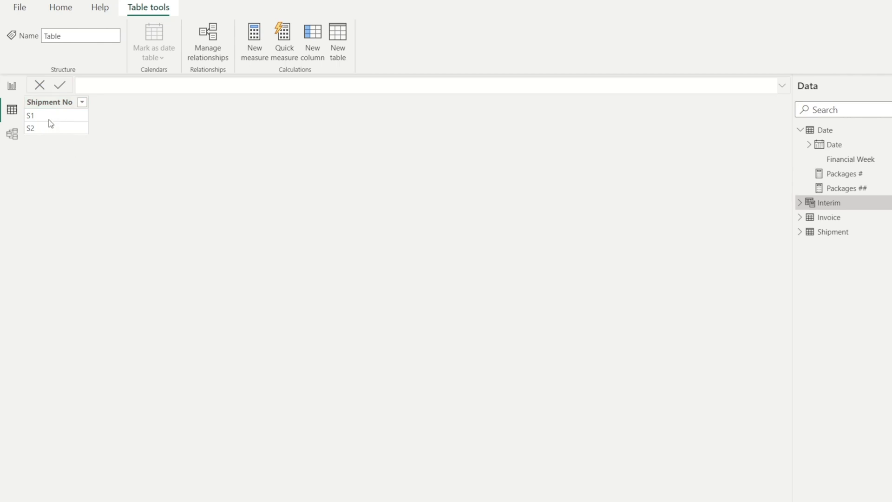
mouse_move(24, 104)
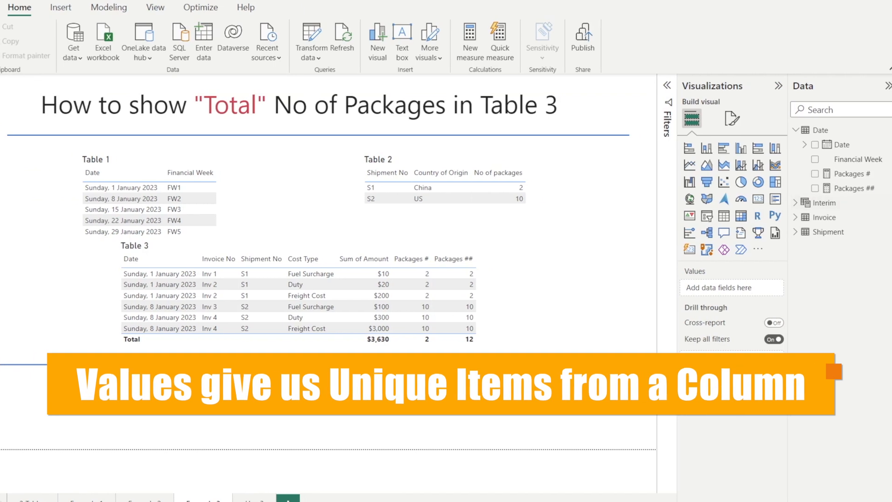
left_click(851, 188)
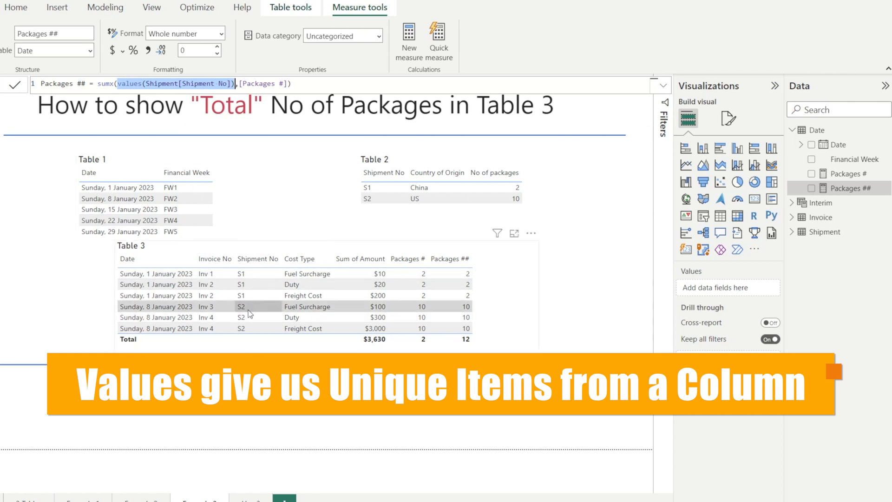
mouse_move(262, 304)
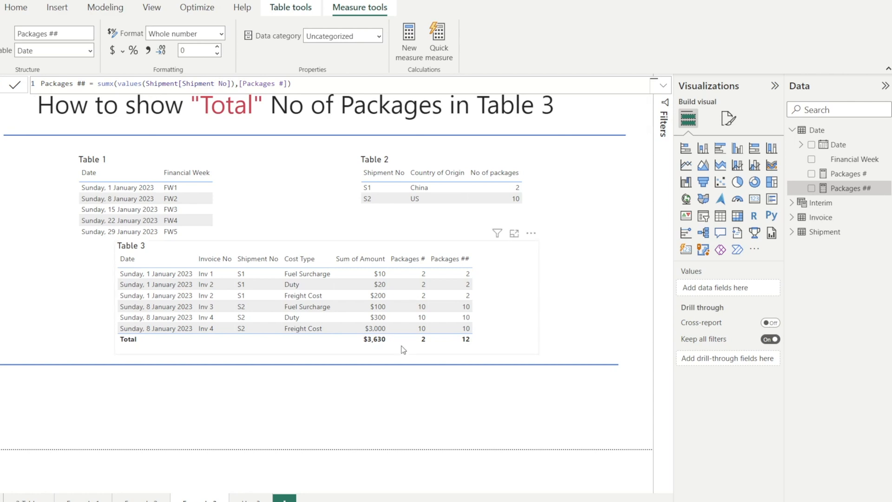
mouse_move(419, 352)
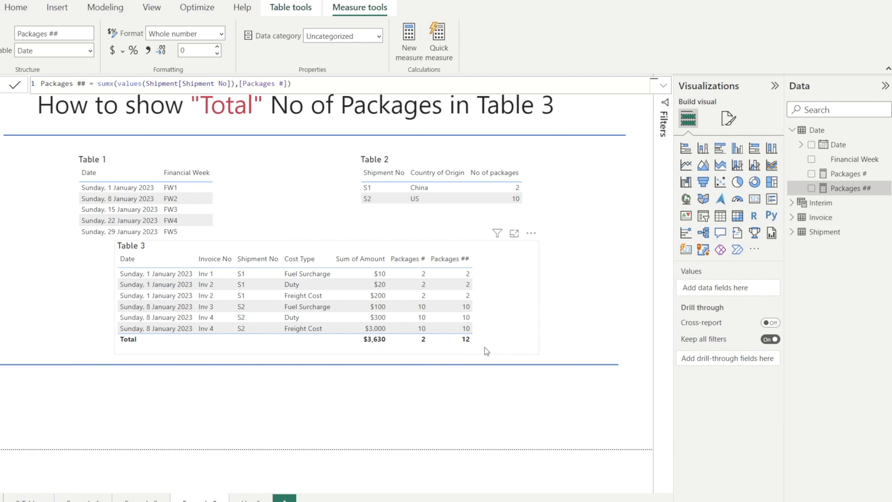
mouse_move(483, 351)
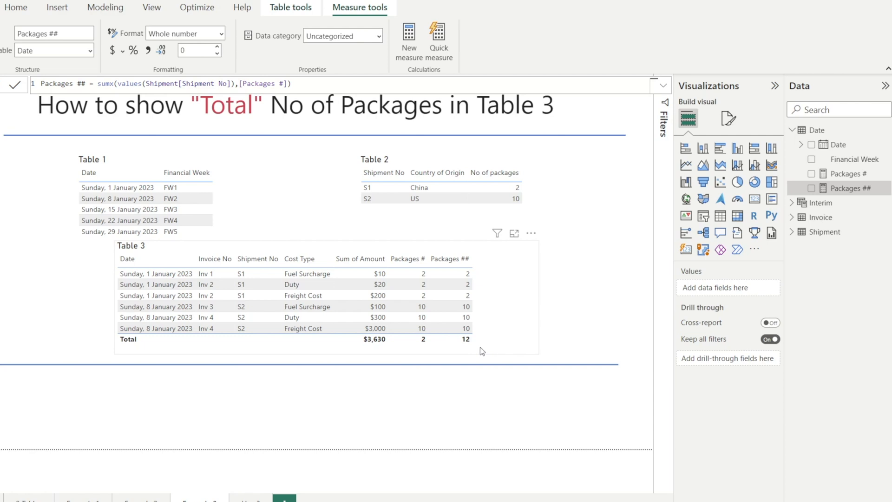